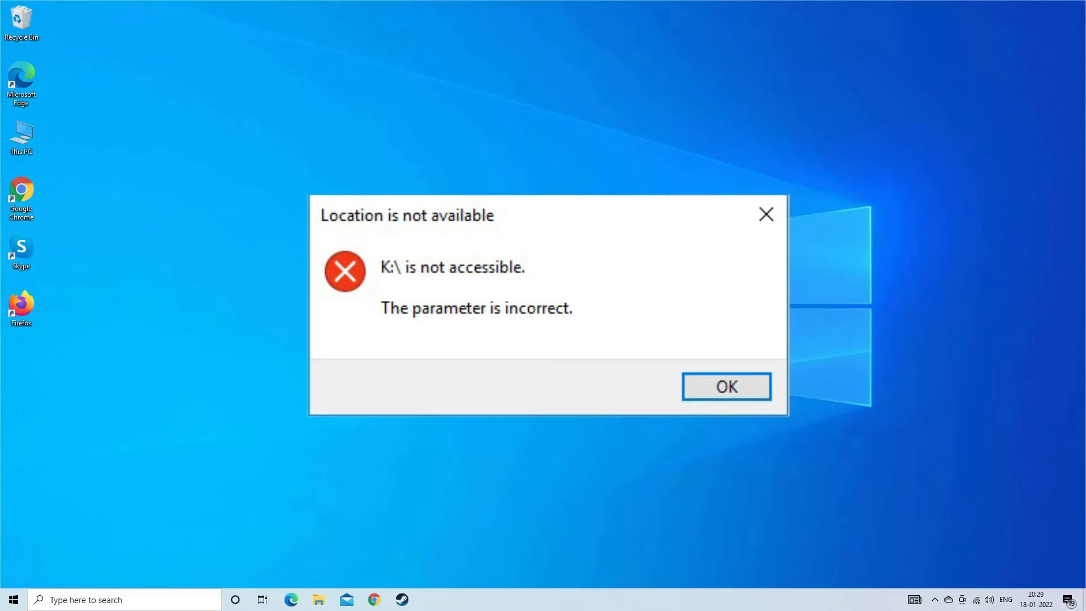
- Dismiss the 'K:\ is not accessible' error and search the taskbar for cmd
{"action": "left_click", "coordinate": [726, 386]}
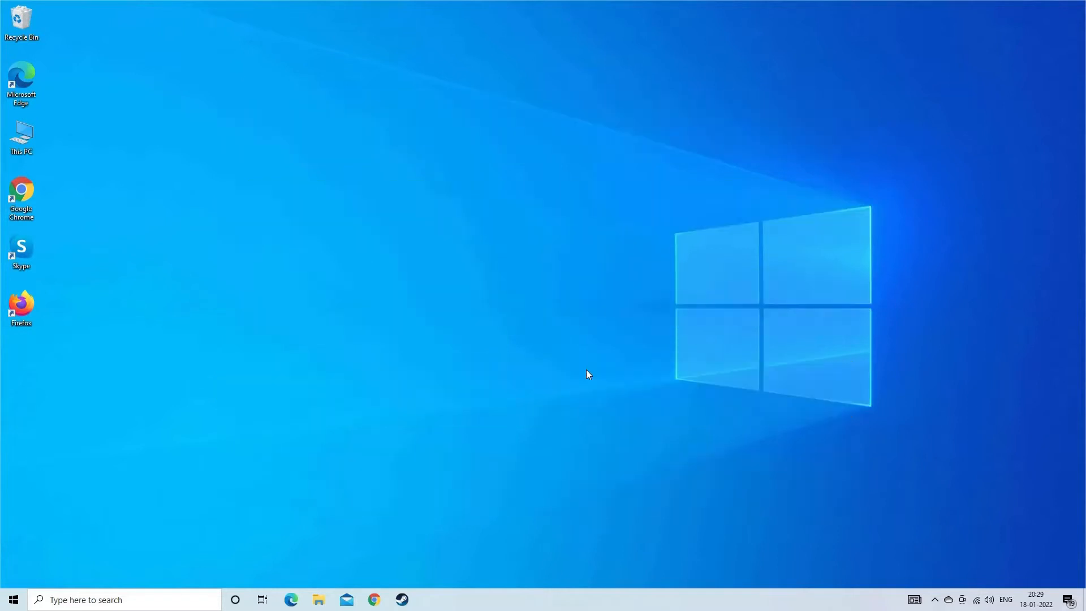
{"action": "mouse_move", "coordinate": [582, 367]}
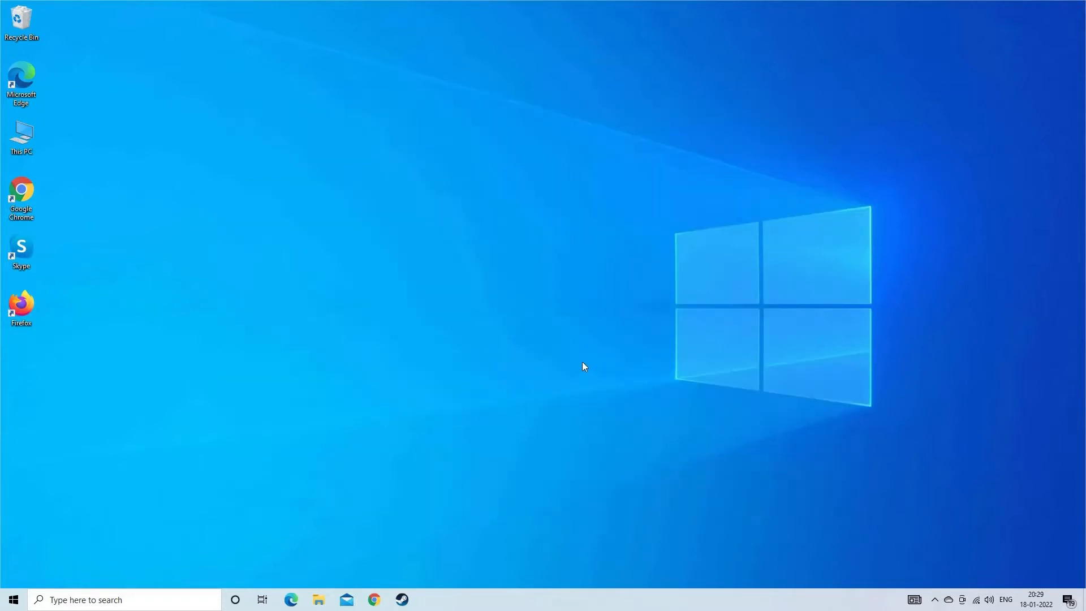
{"action": "mouse_move", "coordinate": [577, 366]}
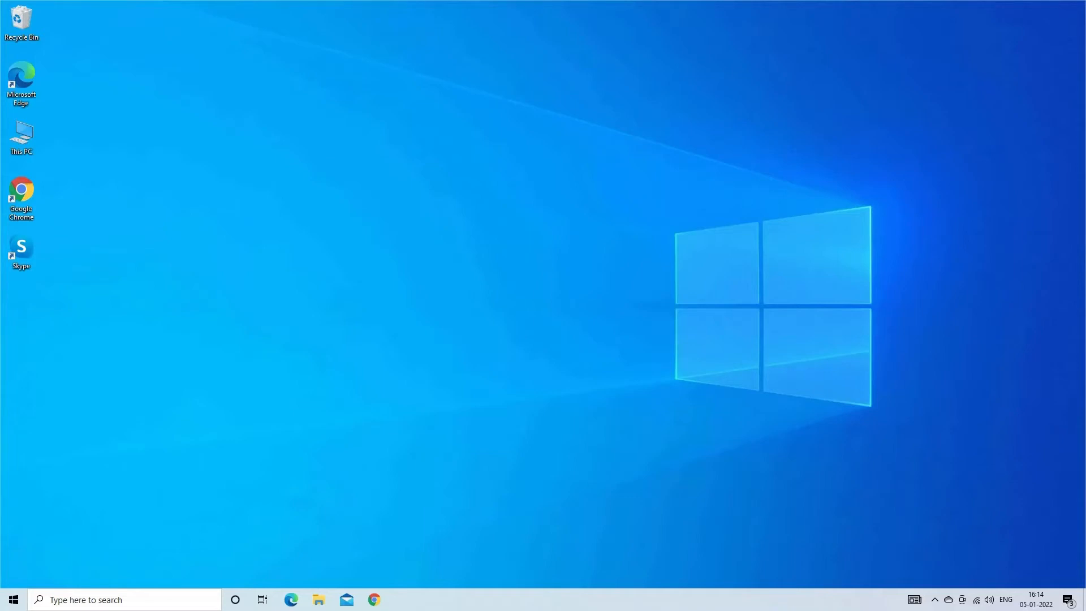
{"action": "mouse_move", "coordinate": [647, 251]}
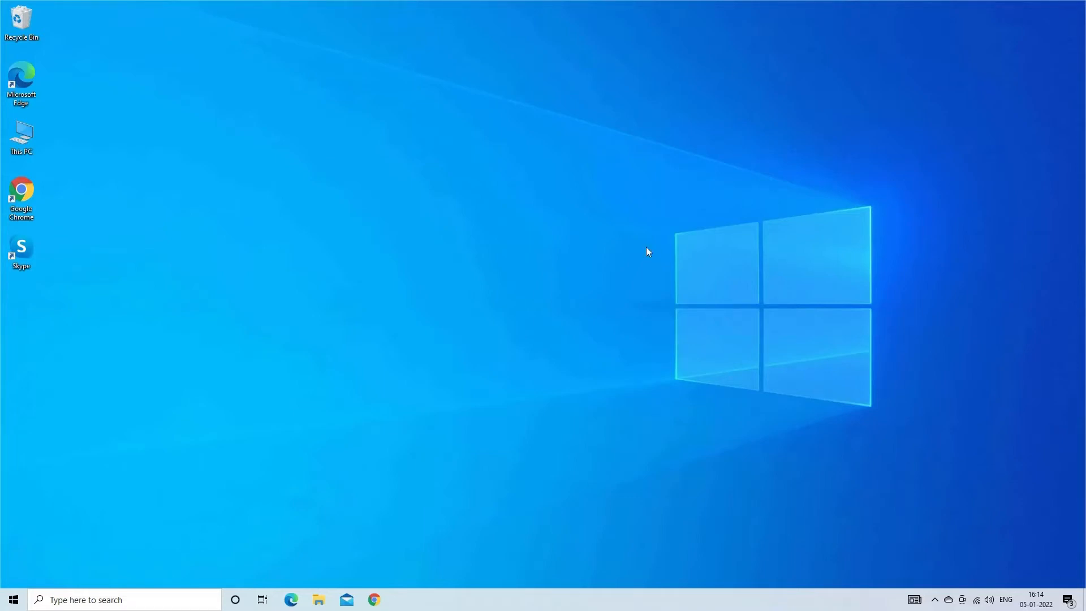
{"action": "mouse_move", "coordinate": [609, 250]}
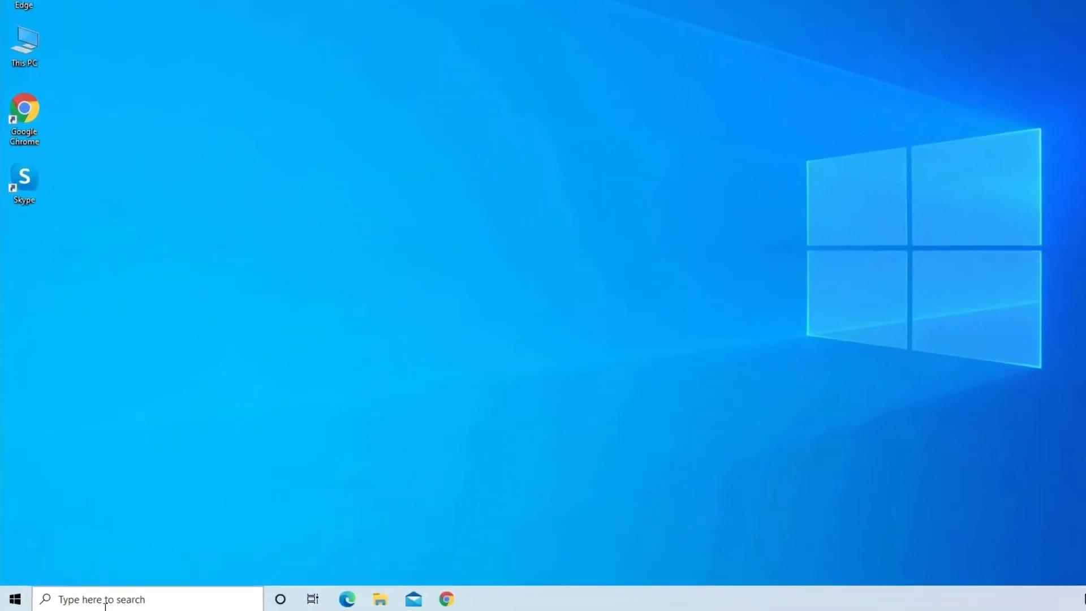
{"action": "type", "text": "cmd"}
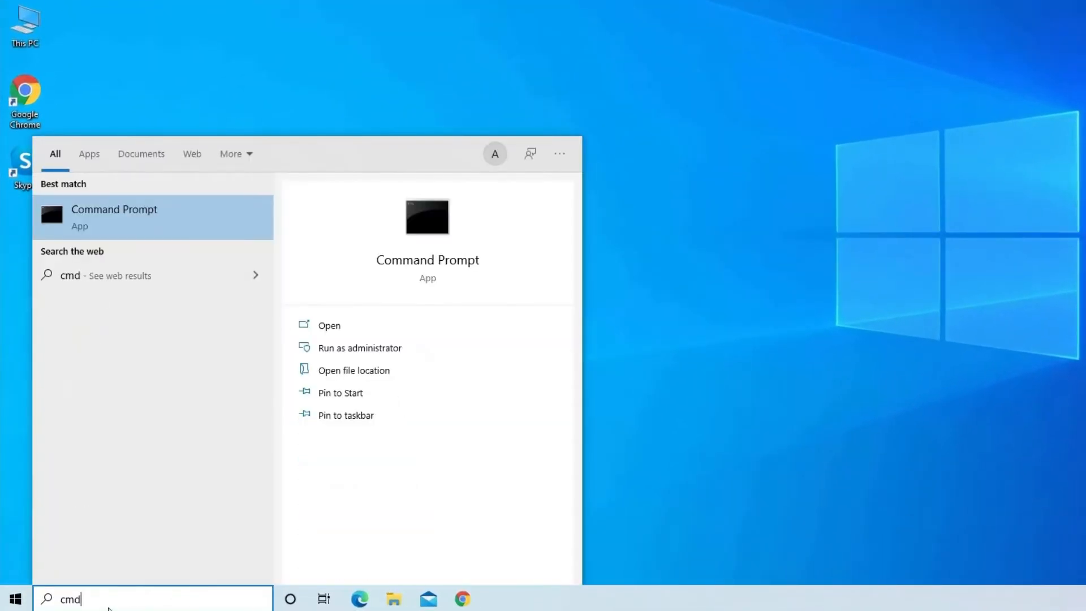
{"action": "mouse_move", "coordinate": [116, 603]}
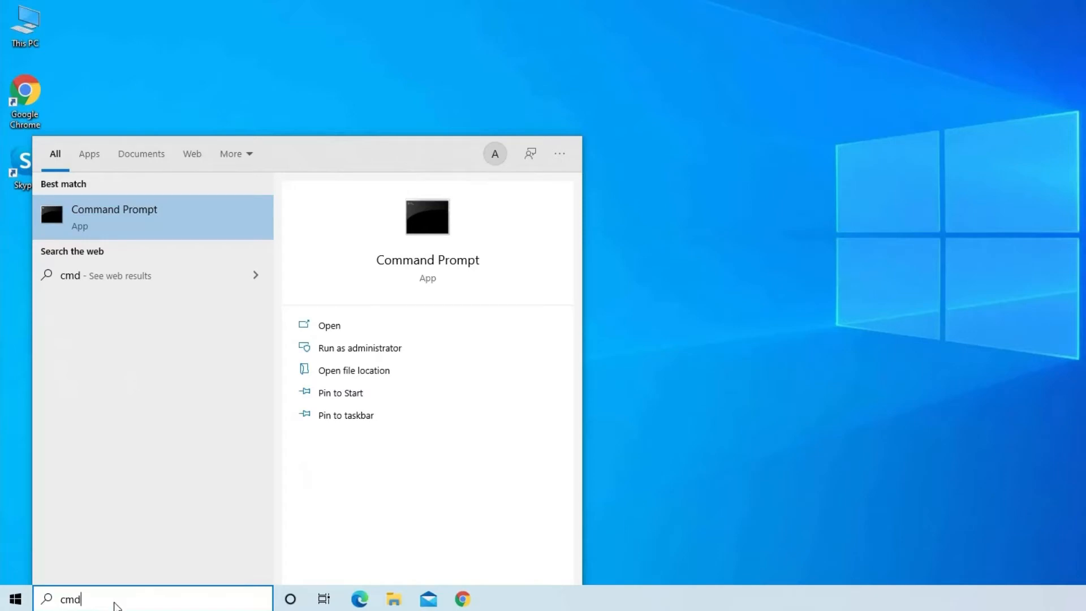
- Run chkdsk C: /f/r/x in an administrator Command Prompt; it offers to schedule the check
{"action": "left_click", "coordinate": [359, 347]}
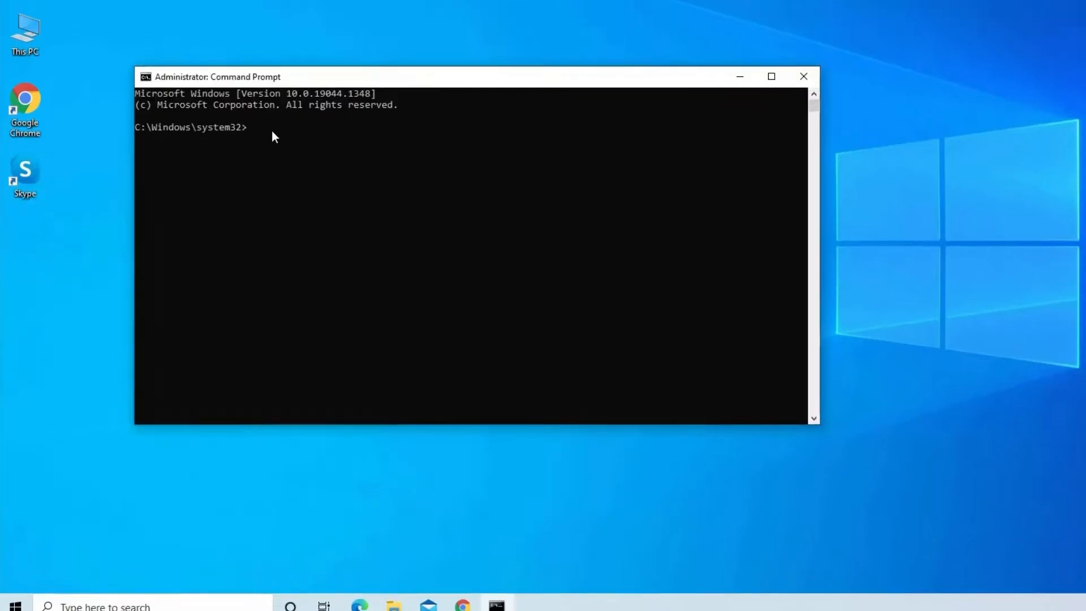
{"action": "type", "text": "ch"}
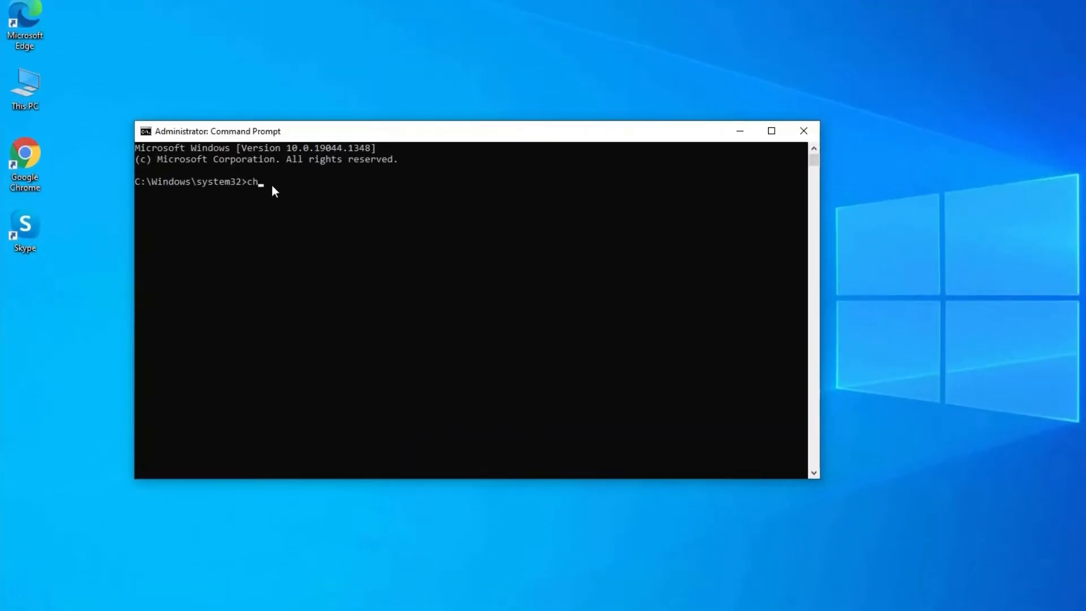
{"action": "type", "text": "kdsk"}
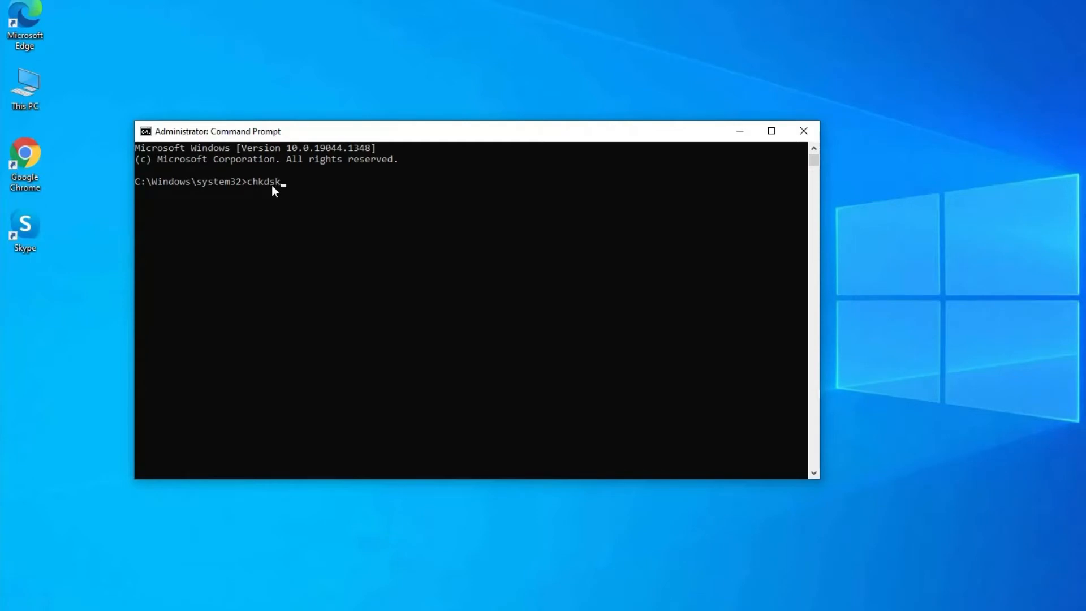
{"action": "type", "text": "C: /f/r"}
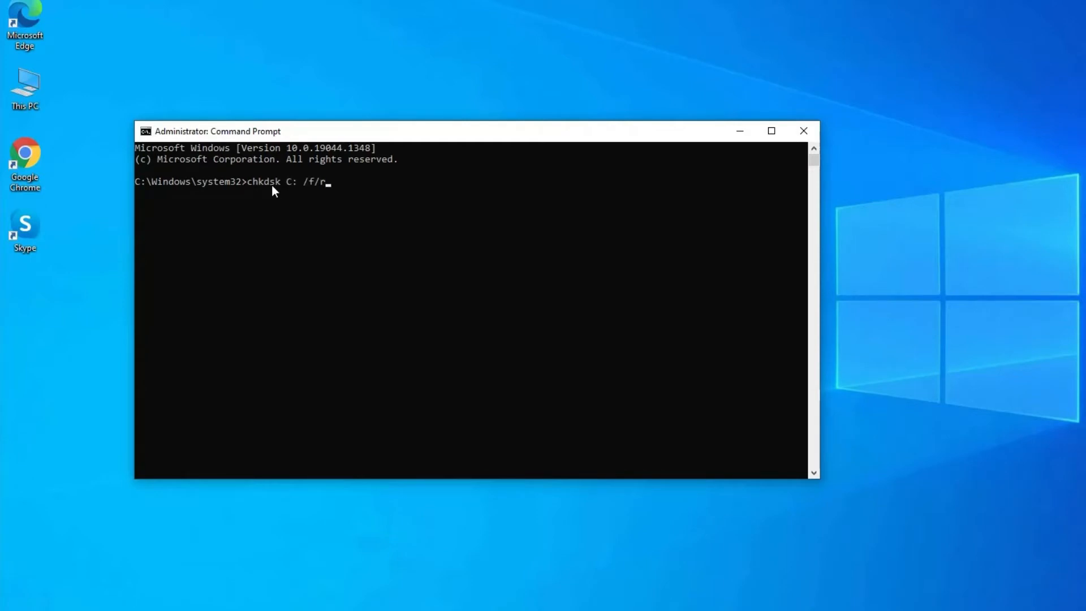
{"action": "type", "text": "/x"}
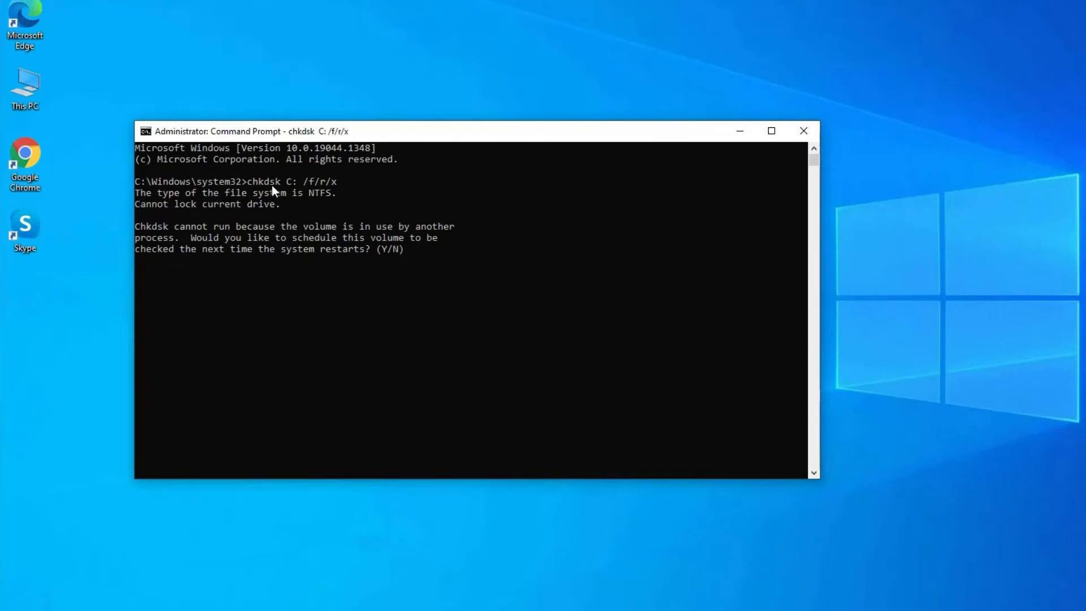
{"action": "mouse_move", "coordinate": [426, 262]}
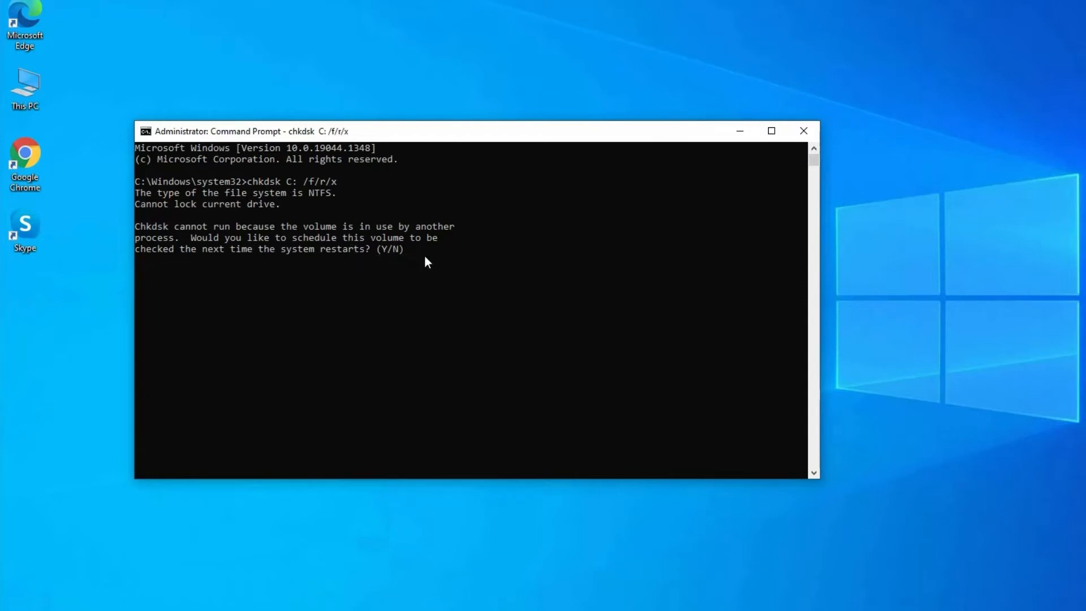
{"action": "mouse_move", "coordinate": [422, 296]}
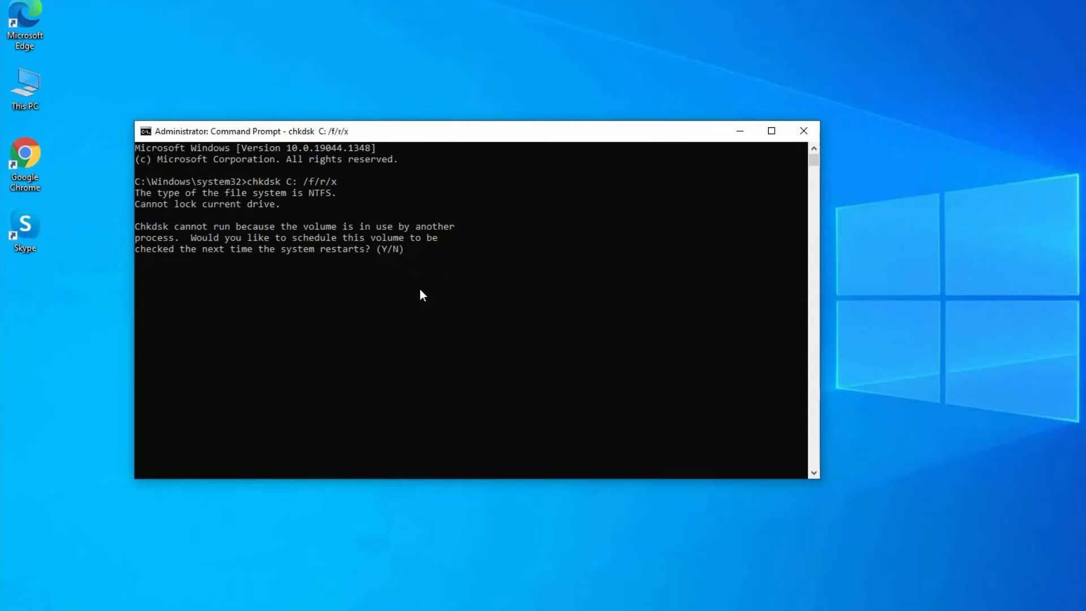
{"action": "left_click", "coordinate": [803, 131]}
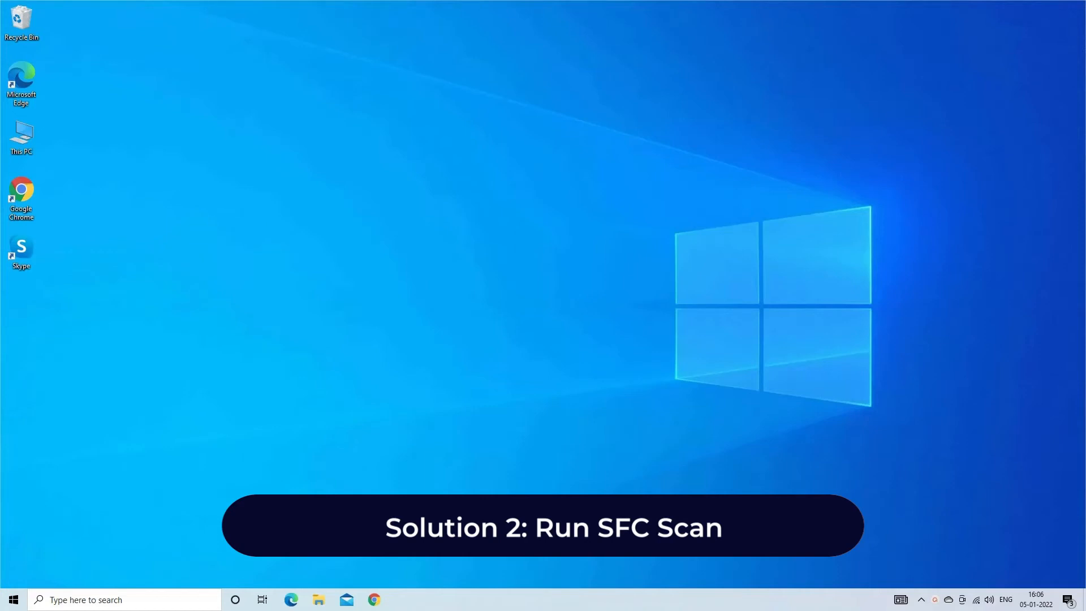
- Search Windows for cmd so Command Prompt appears as the best match
{"action": "left_click", "coordinate": [125, 600]}
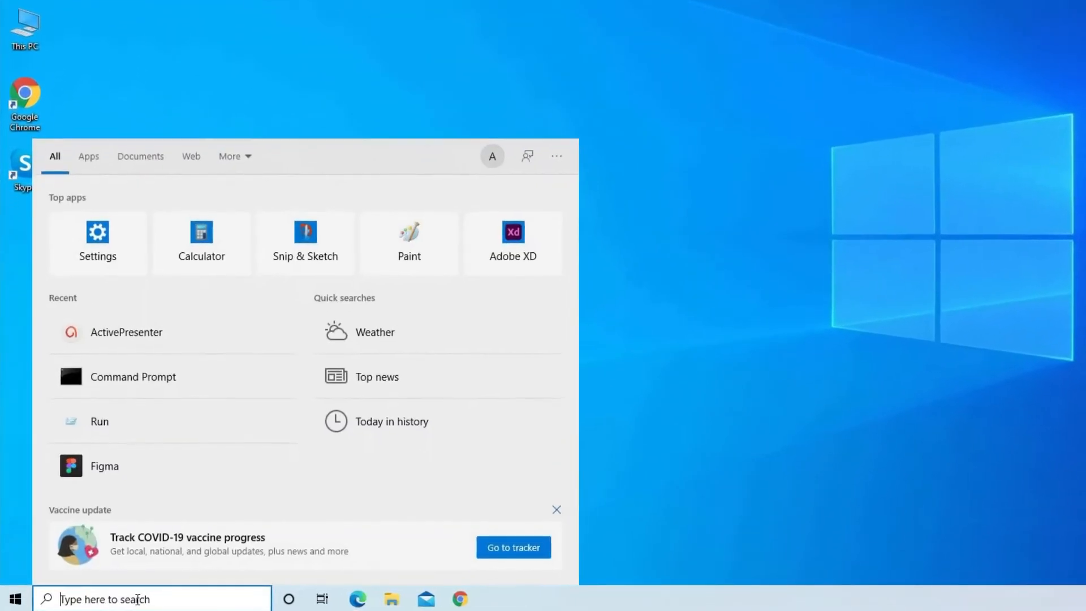
{"action": "type", "text": "control Panel"}
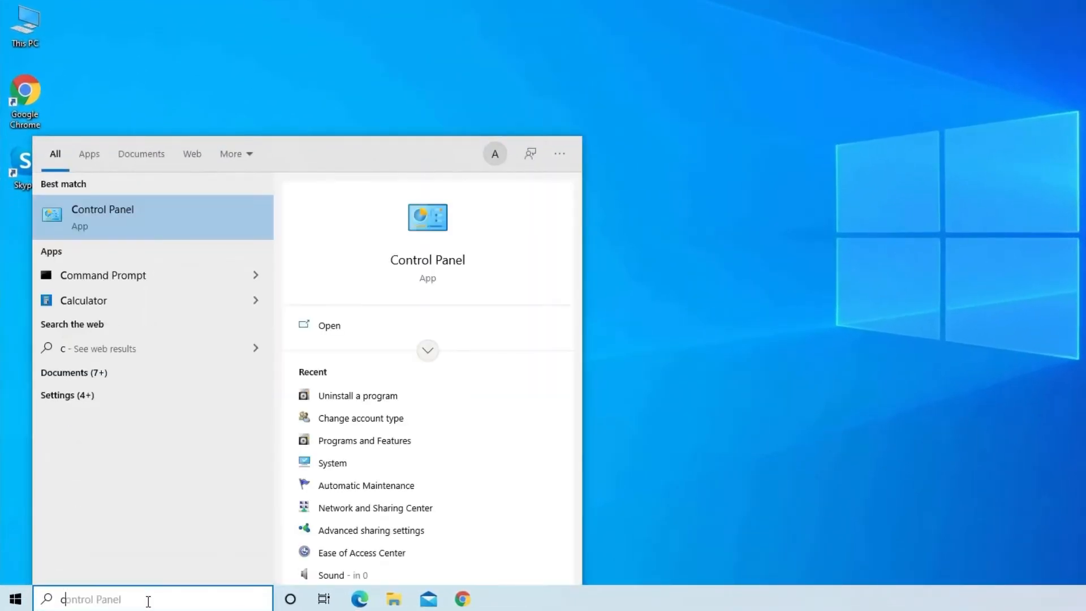
{"action": "type", "text": "cmd"}
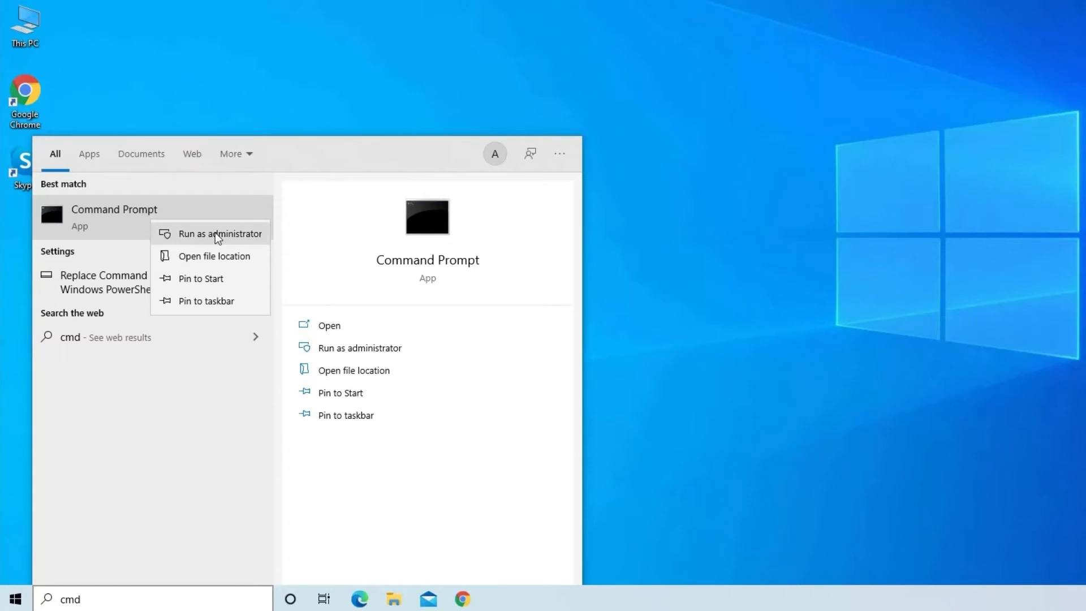
- Run SFC /scannow as administrator; verification finds no integrity violations
{"action": "left_click", "coordinate": [219, 233]}
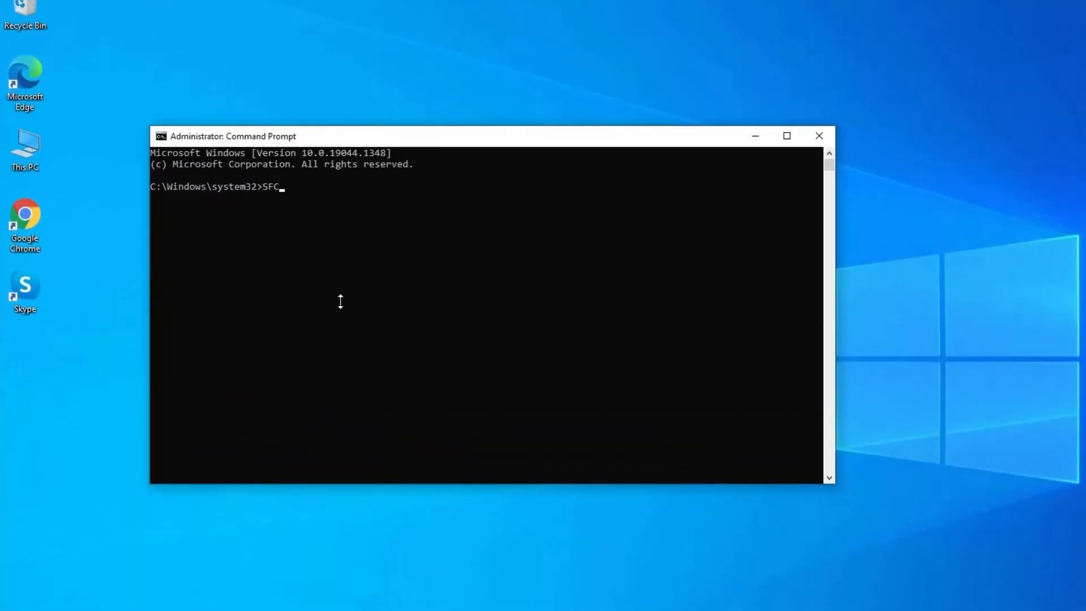
{"action": "type", "text": "/scannow"}
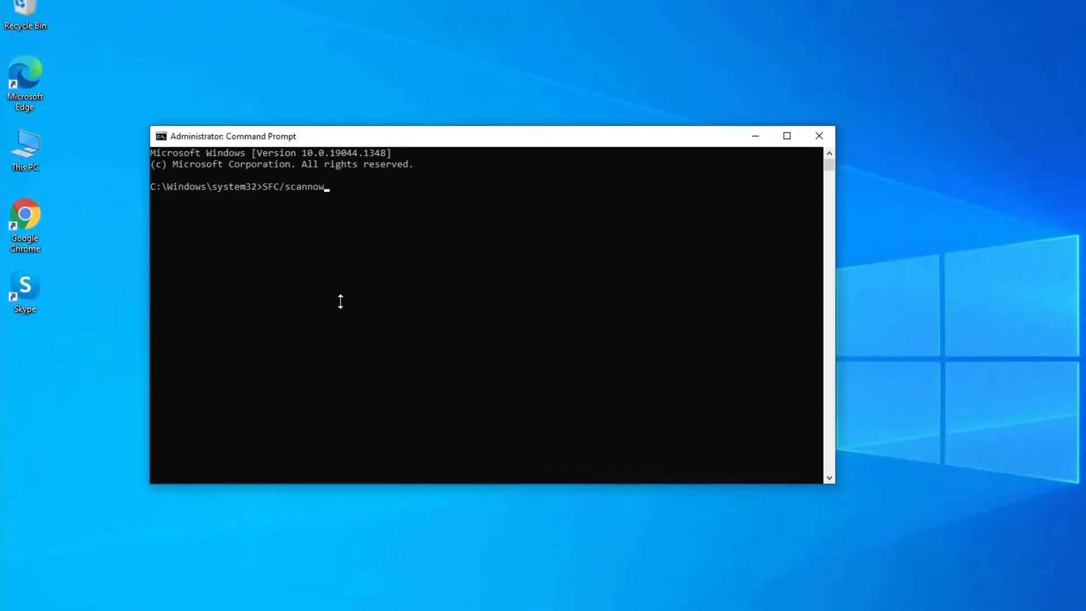
{"action": "key", "text": "Return"}
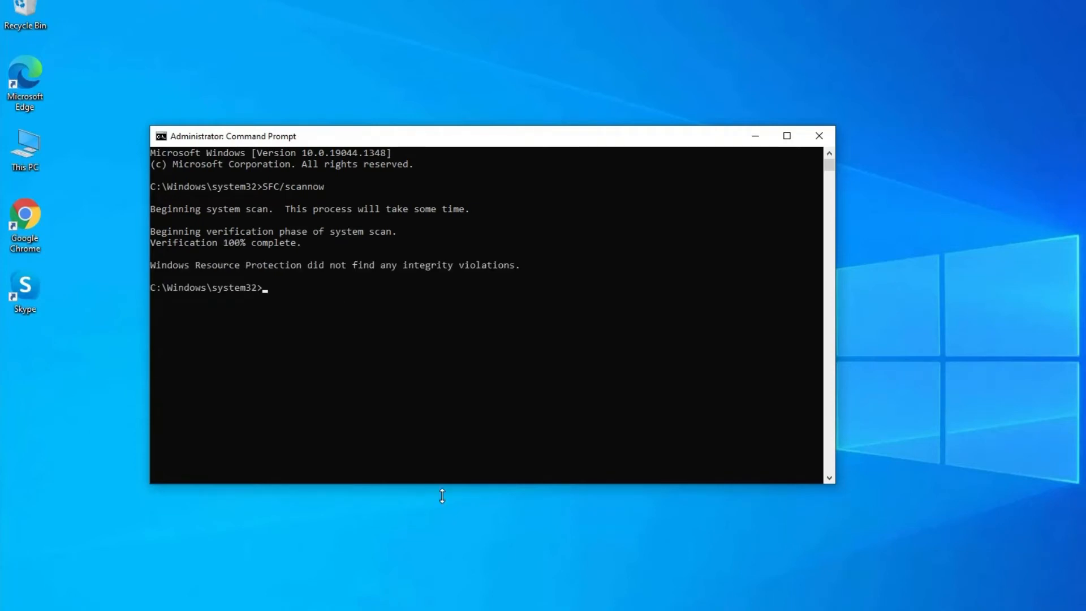
{"action": "left_click", "coordinate": [818, 134]}
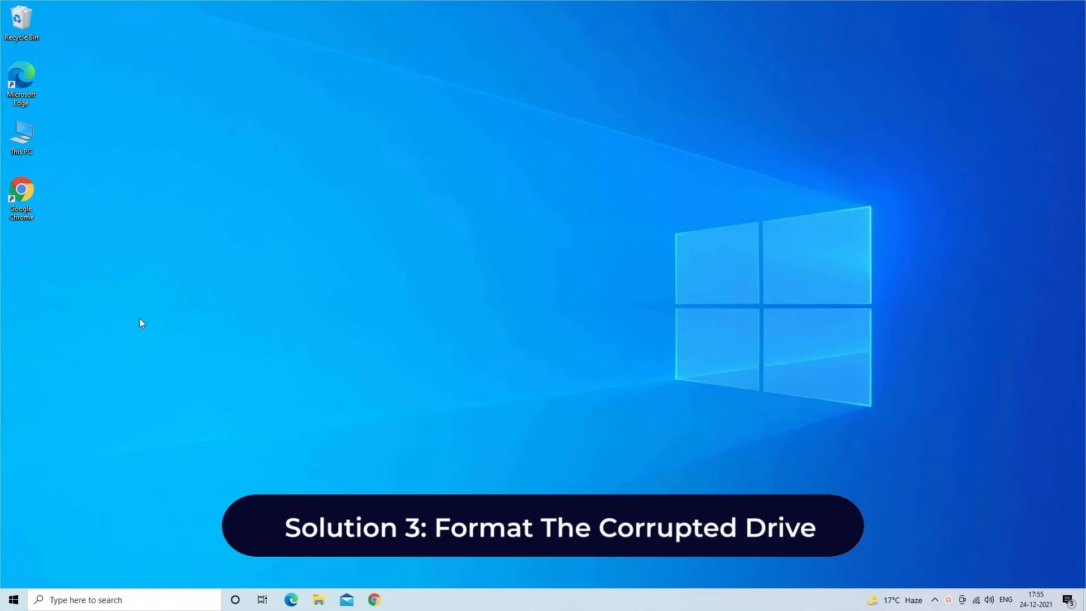
{"action": "mouse_move", "coordinate": [186, 304]}
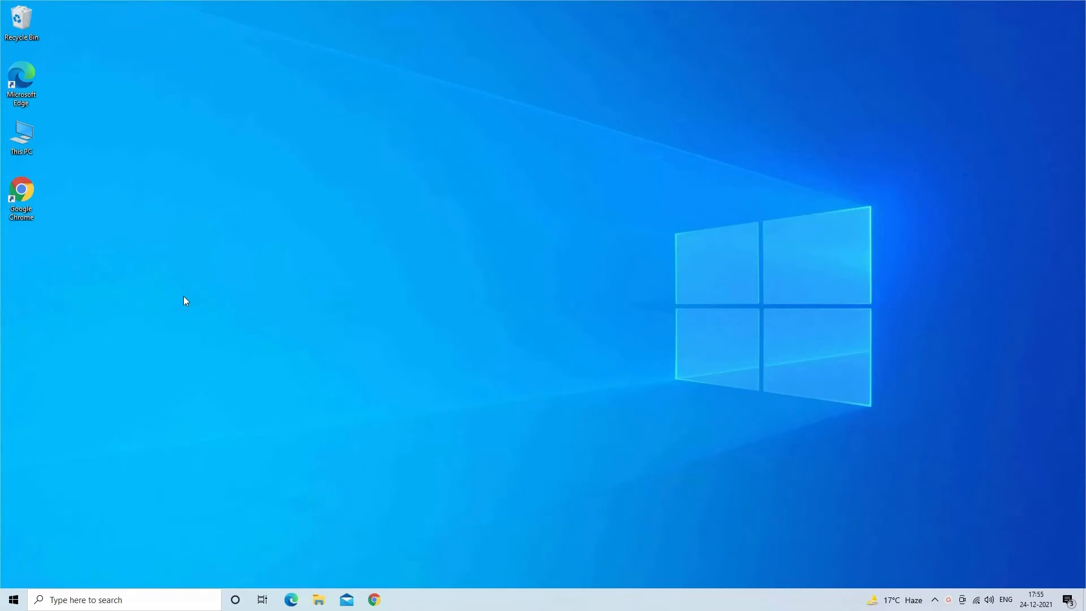
{"action": "mouse_move", "coordinate": [73, 261]}
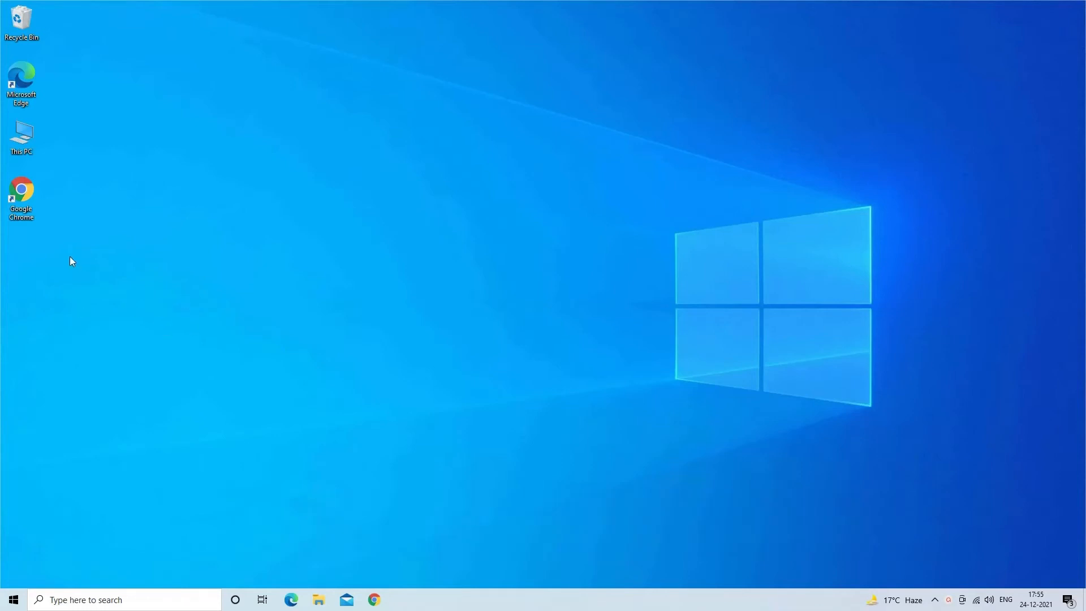
- From This PC, bring up the Format dialog for USB Drive (H:)
{"action": "double_click", "coordinate": [21, 136]}
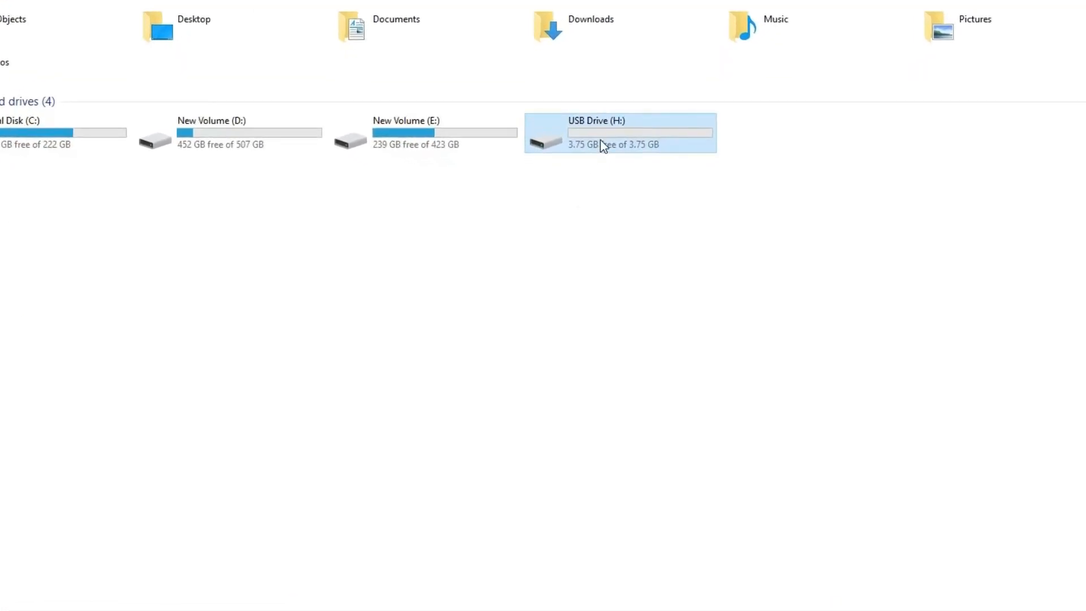
{"action": "right_click", "coordinate": [599, 146]}
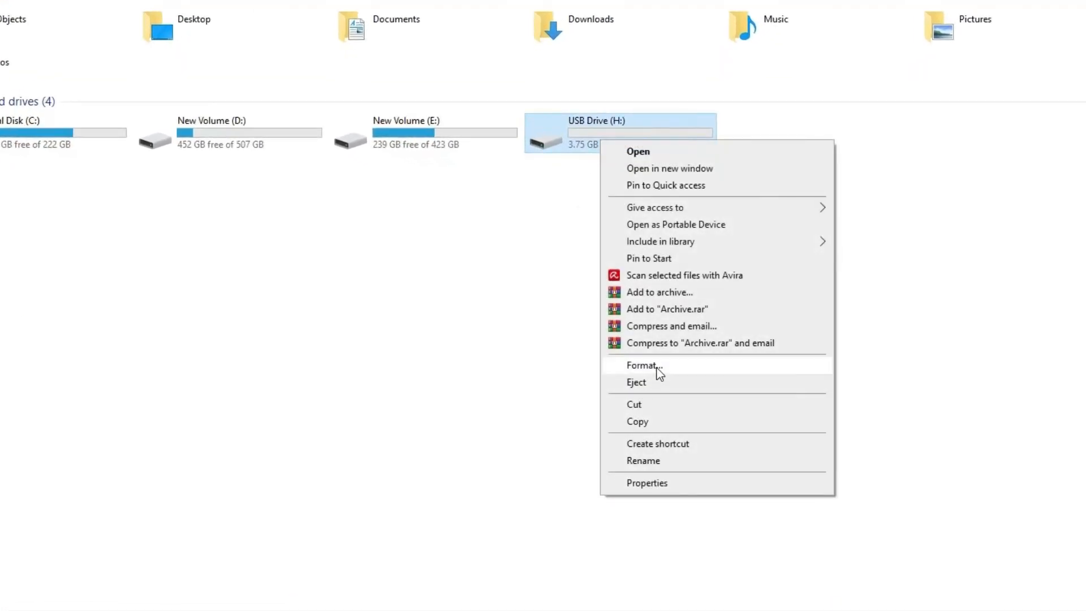
{"action": "left_click", "coordinate": [642, 365]}
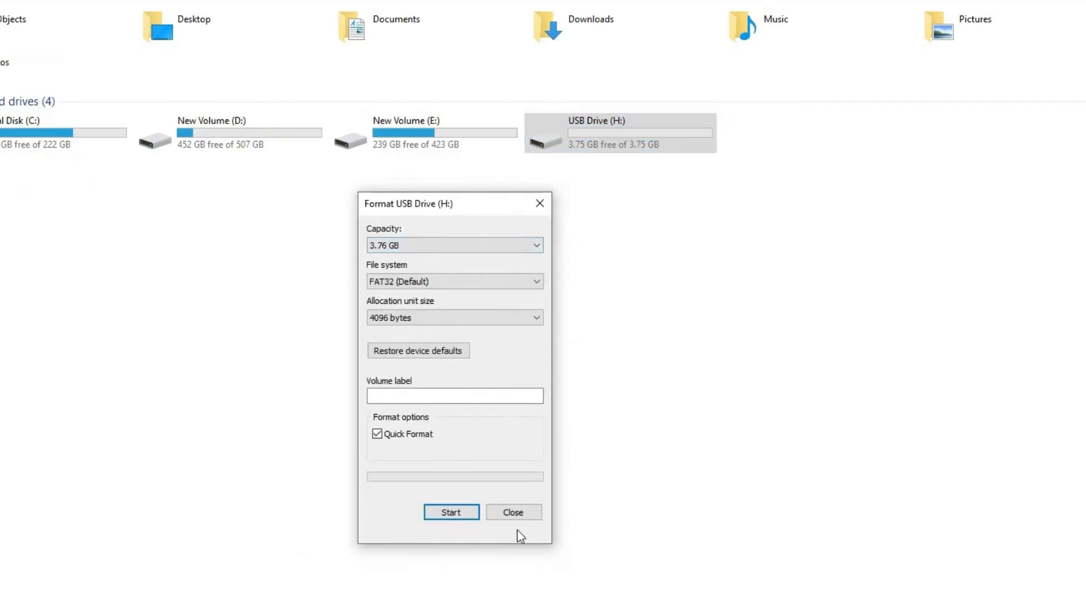
- Start a Quick Format of USB Drive (H:) as NTFS, confirming the erase warning
{"action": "left_click", "coordinate": [455, 281]}
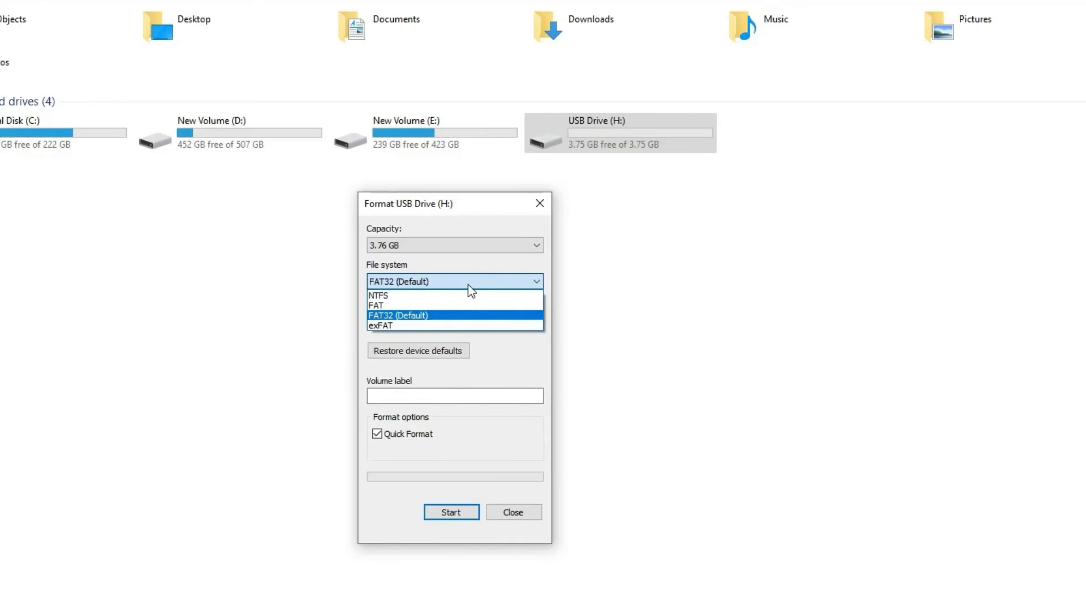
{"action": "mouse_move", "coordinate": [440, 304]}
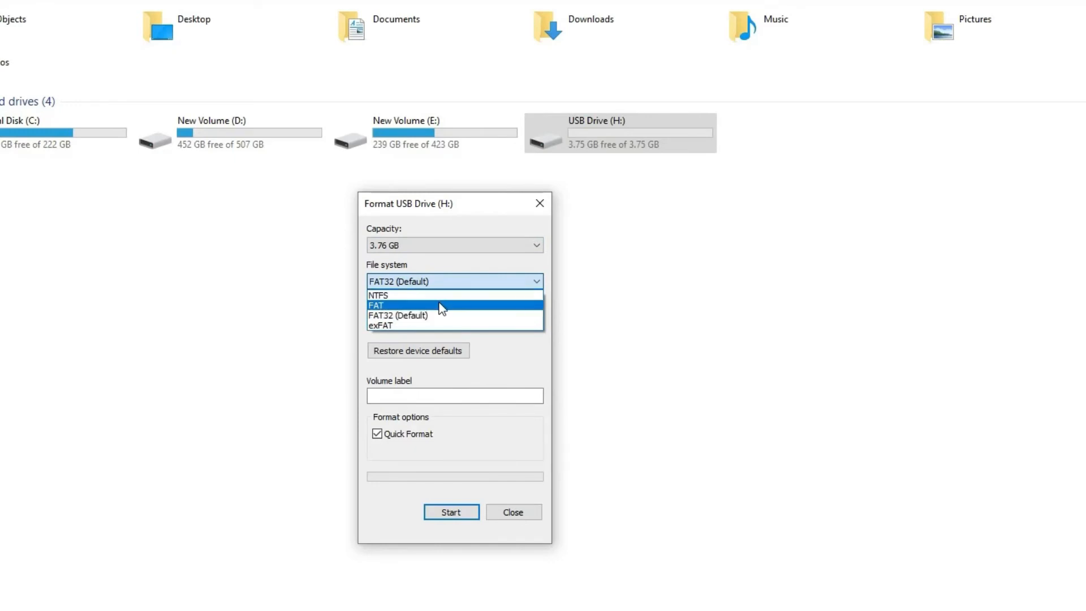
{"action": "left_click", "coordinate": [377, 295]}
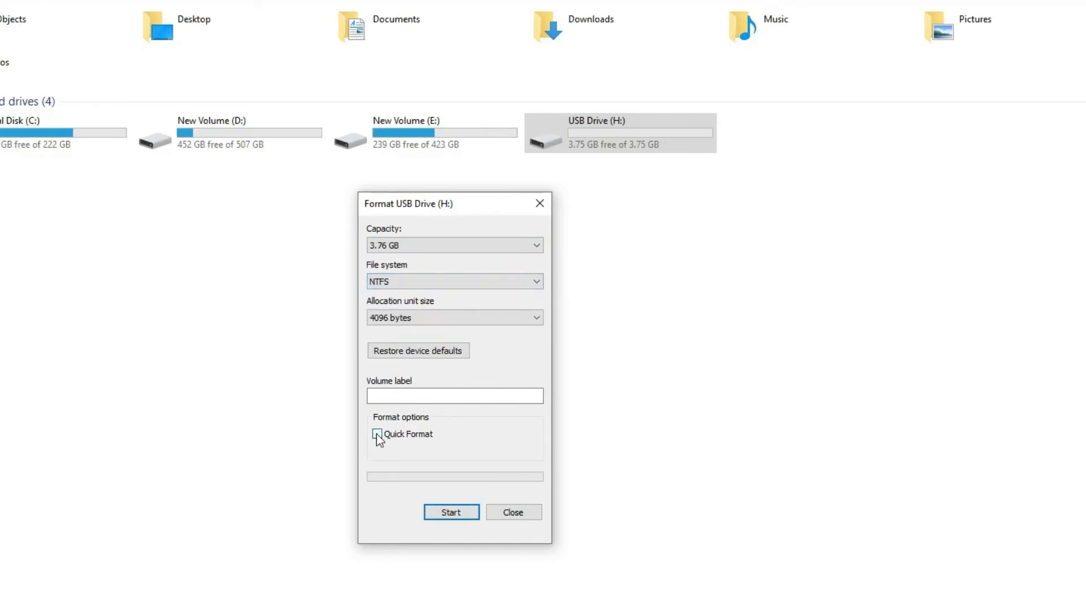
{"action": "left_click", "coordinate": [377, 433]}
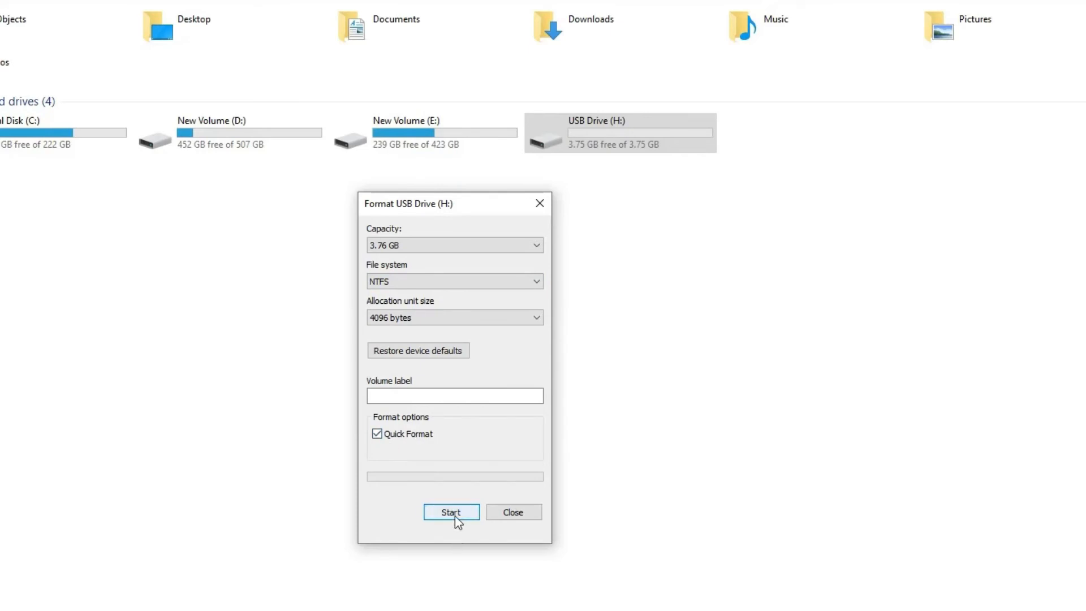
{"action": "left_click", "coordinate": [451, 511]}
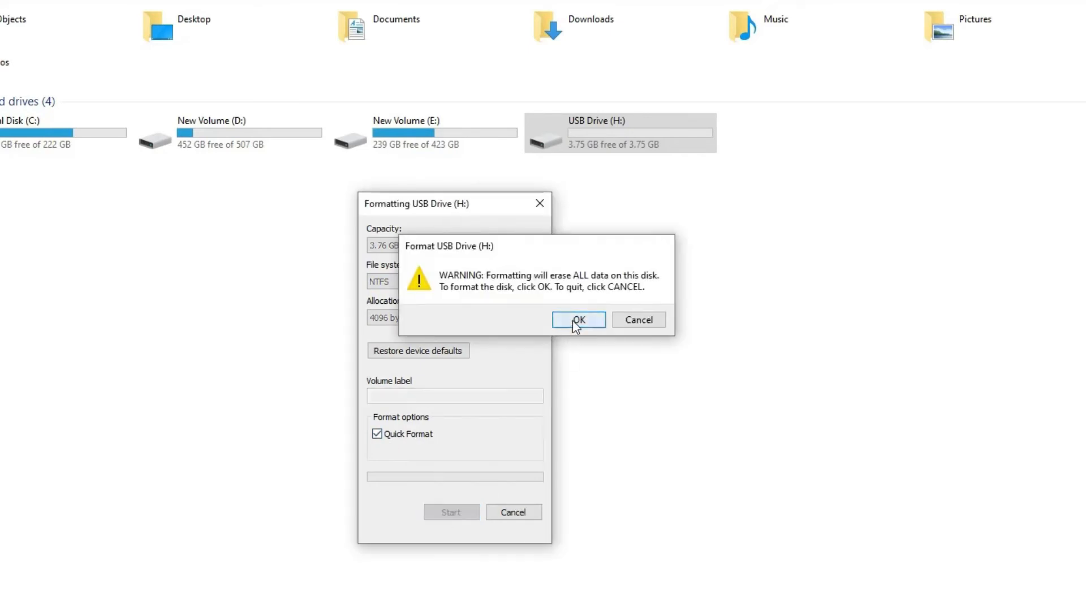
{"action": "left_click", "coordinate": [578, 318]}
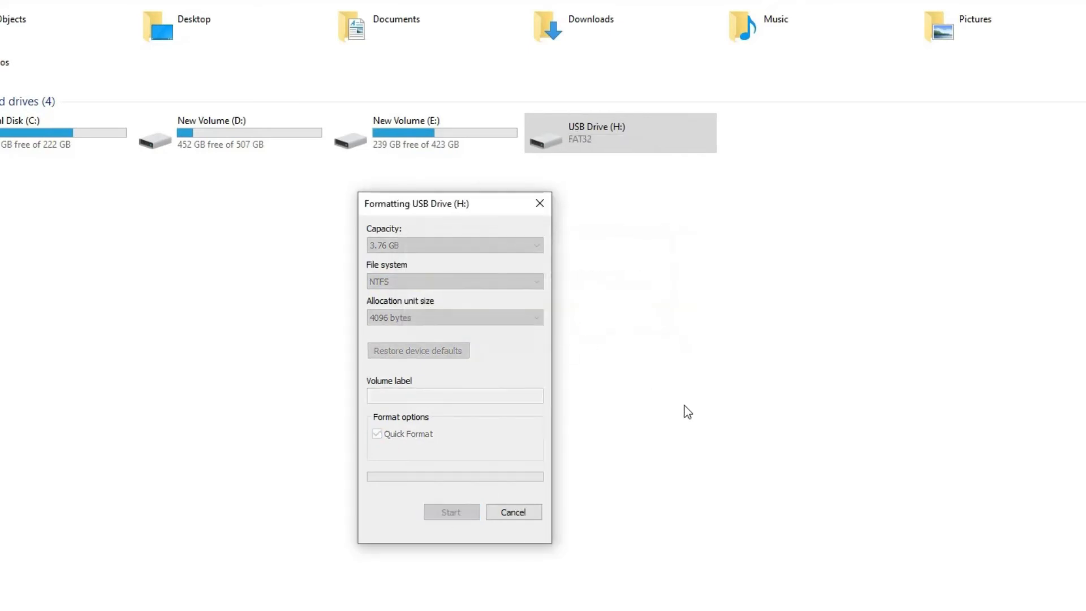
- Acknowledge the format-complete message and close the Format dialog
{"action": "left_click", "coordinate": [451, 511]}
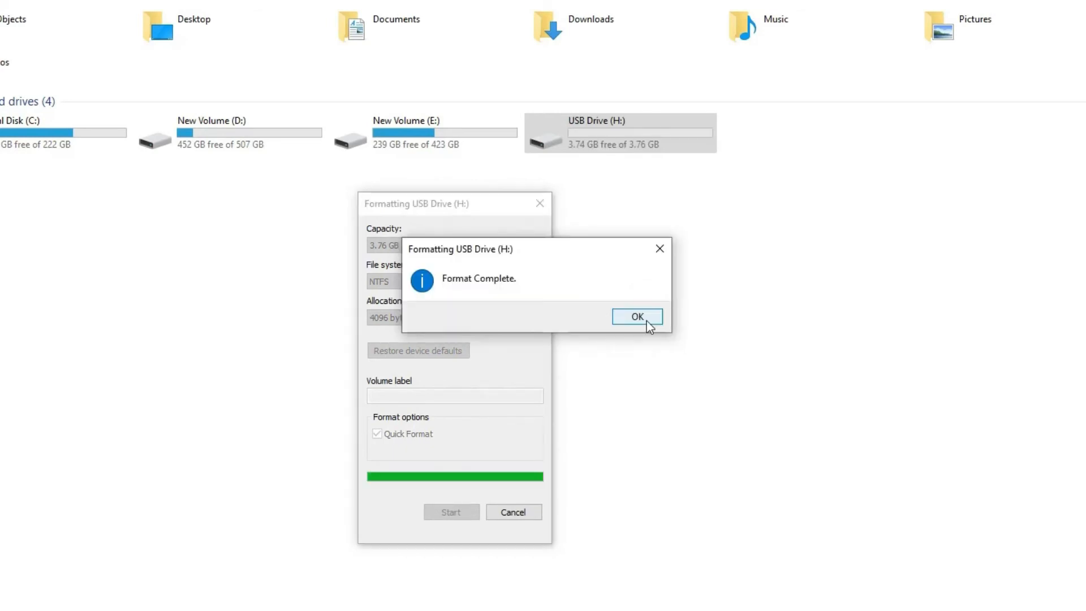
{"action": "left_click", "coordinate": [634, 316]}
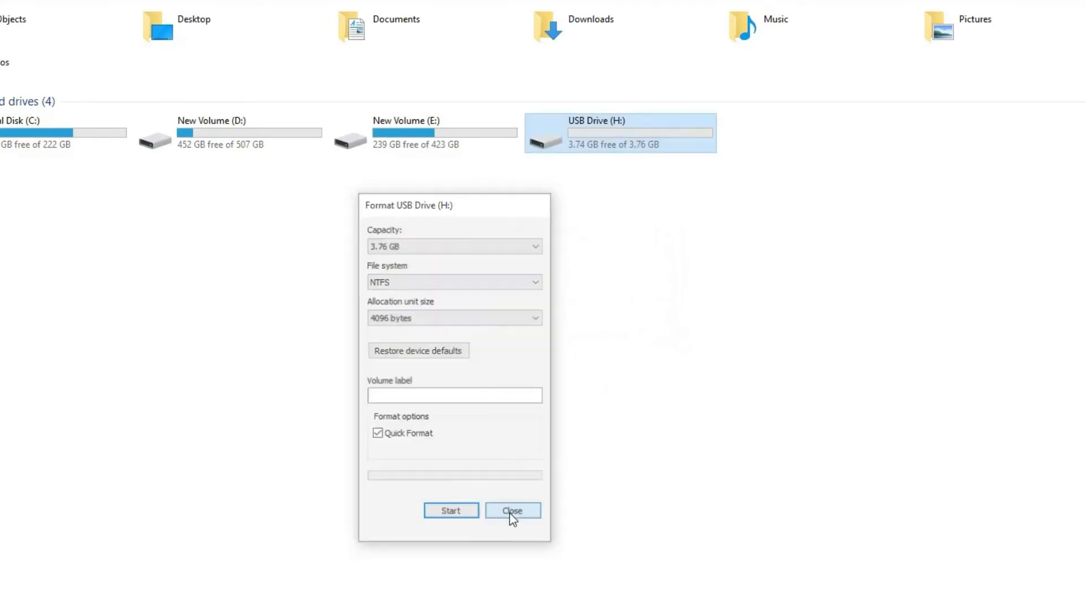
{"action": "left_click", "coordinate": [512, 510]}
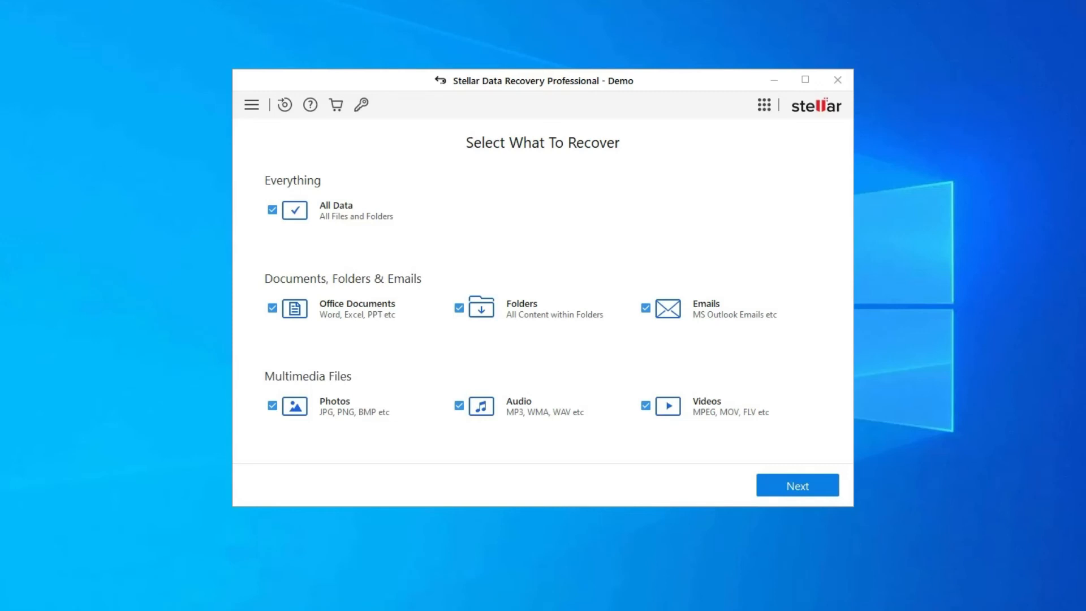
- Keep All Data selected, tick Local Disk (H:) and start the scan
{"action": "left_click", "coordinate": [795, 485]}
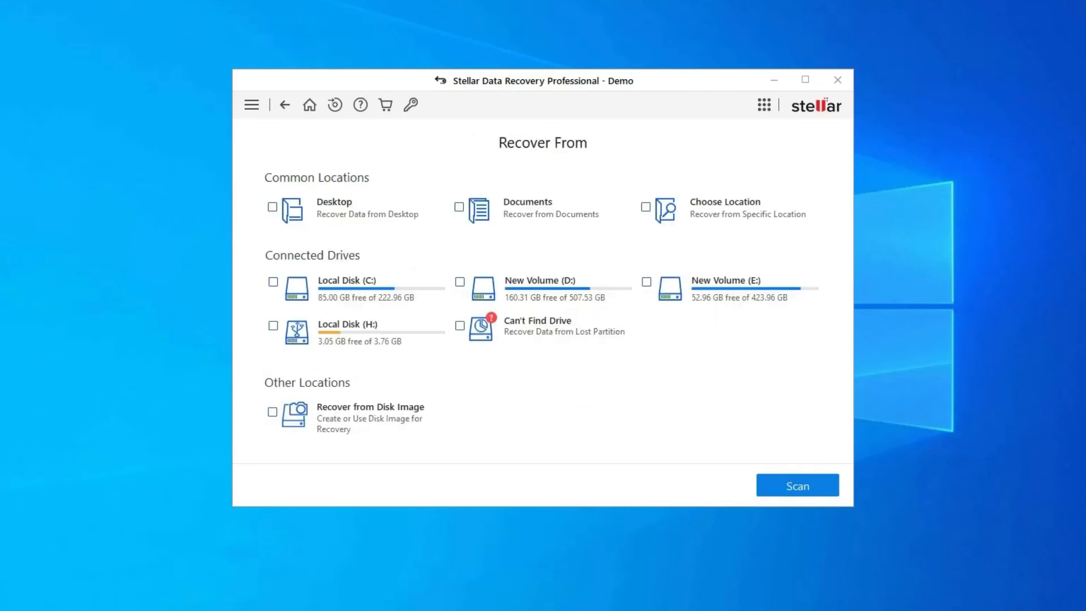
{"action": "left_click", "coordinate": [272, 325]}
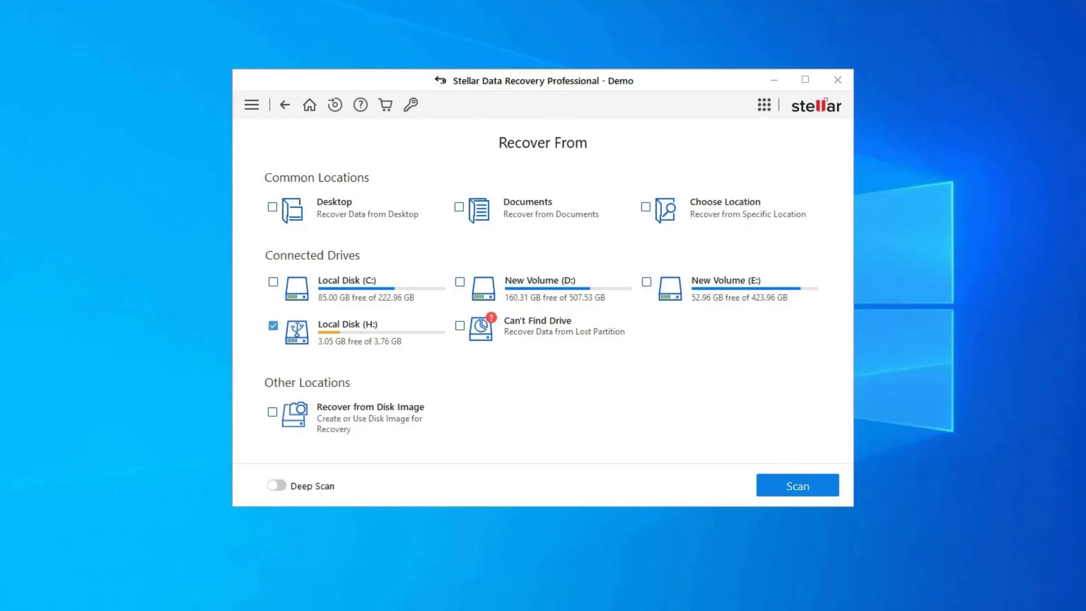
{"action": "left_click", "coordinate": [273, 326]}
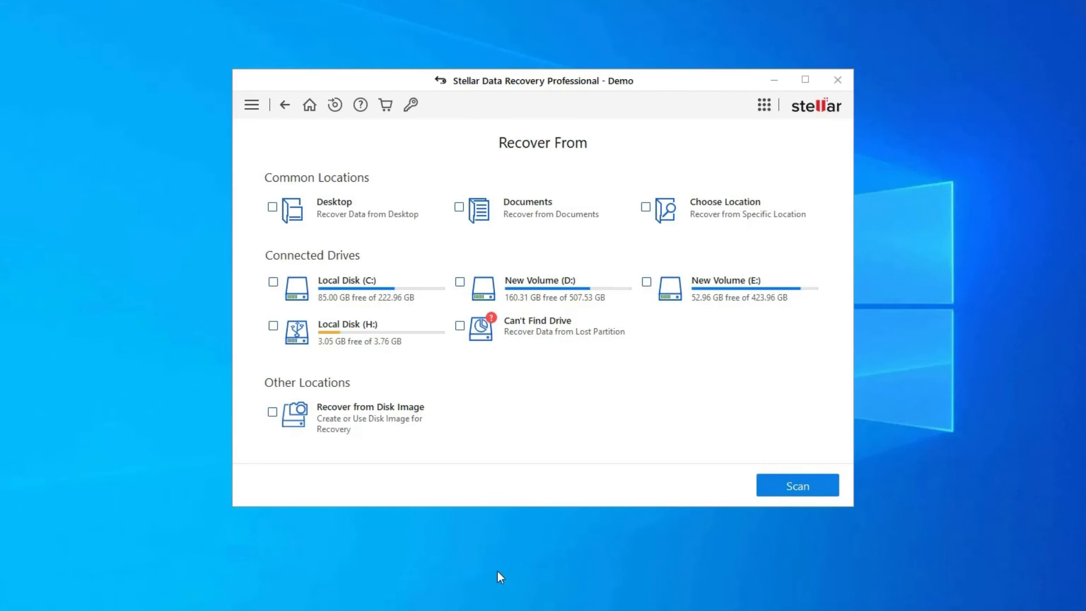
{"action": "mouse_move", "coordinate": [346, 401]}
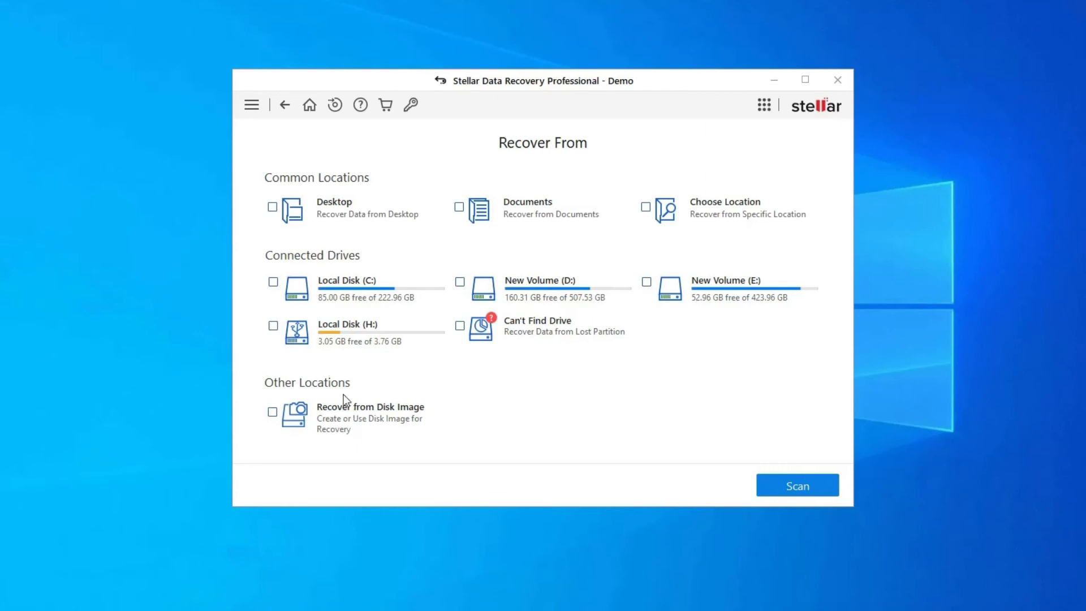
{"action": "mouse_move", "coordinate": [962, 366]}
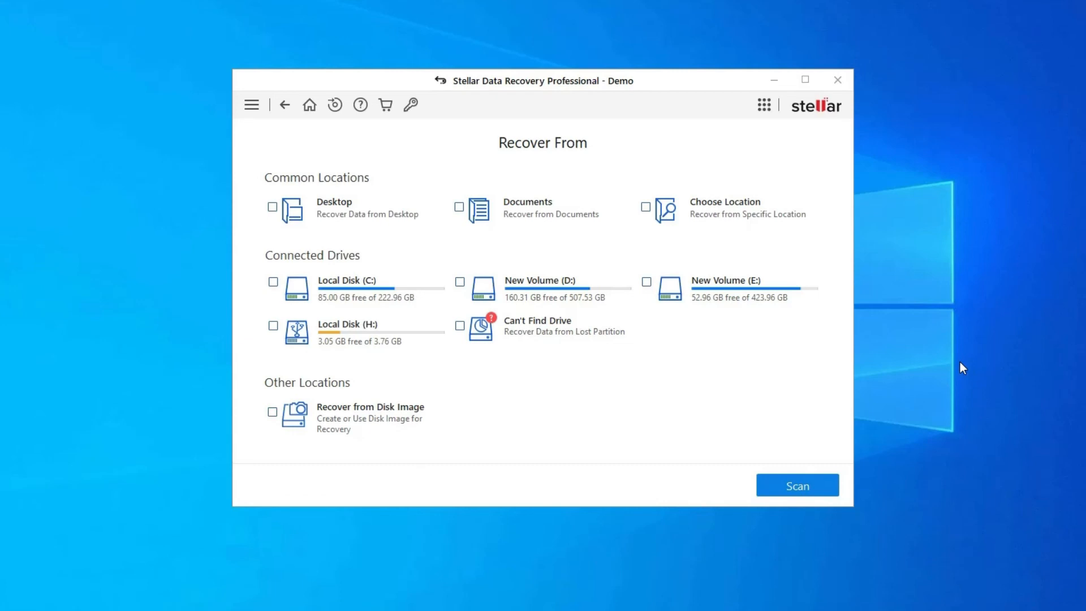
{"action": "mouse_move", "coordinate": [376, 342]}
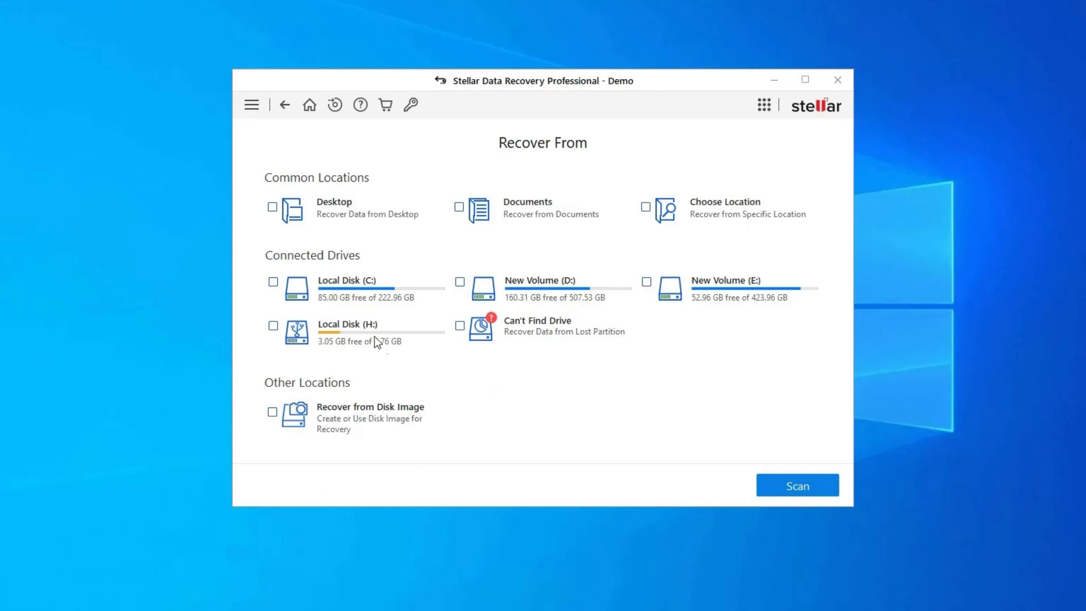
{"action": "left_click", "coordinate": [273, 325]}
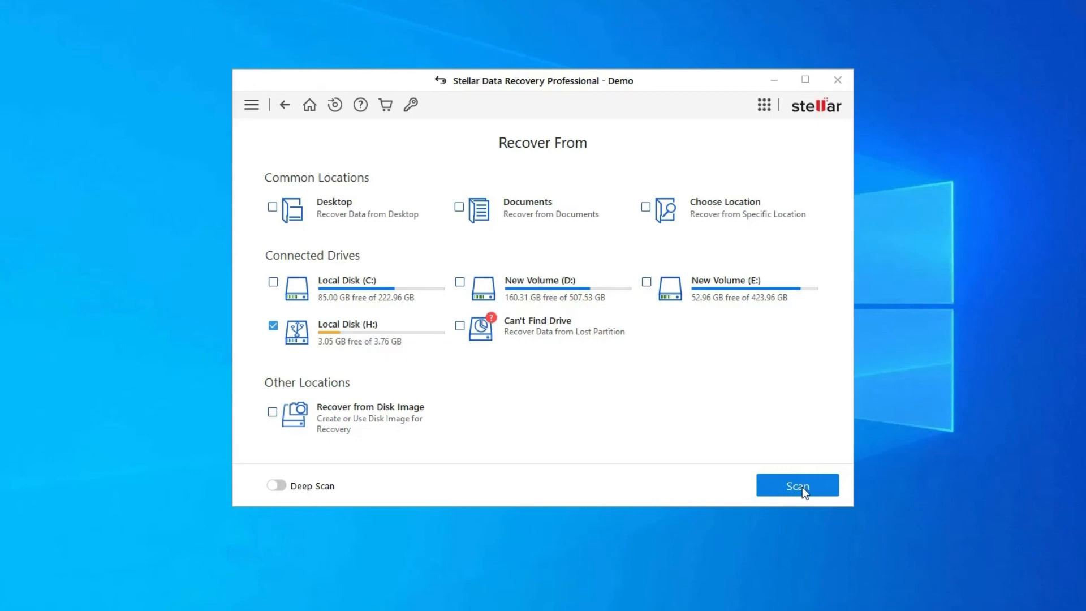
{"action": "left_click", "coordinate": [796, 485]}
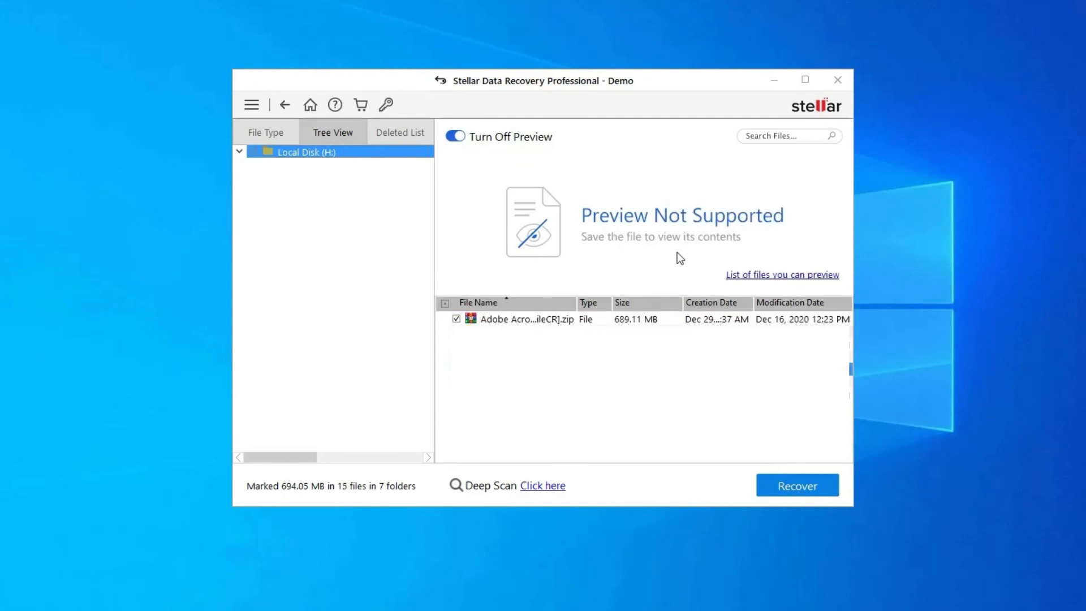
{"action": "mouse_move", "coordinate": [689, 437]}
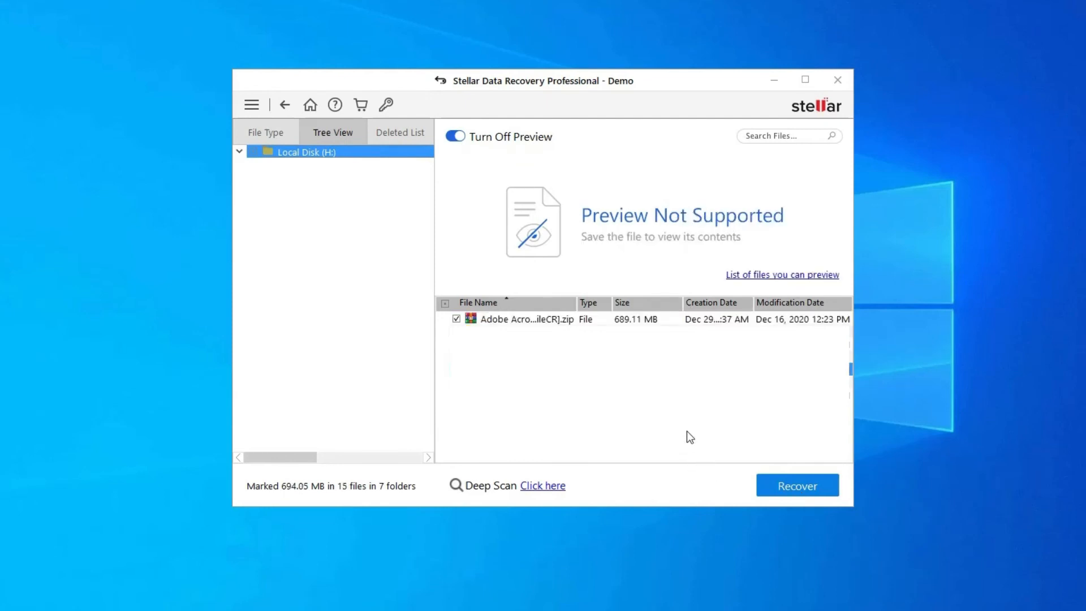
{"action": "mouse_move", "coordinate": [685, 425]}
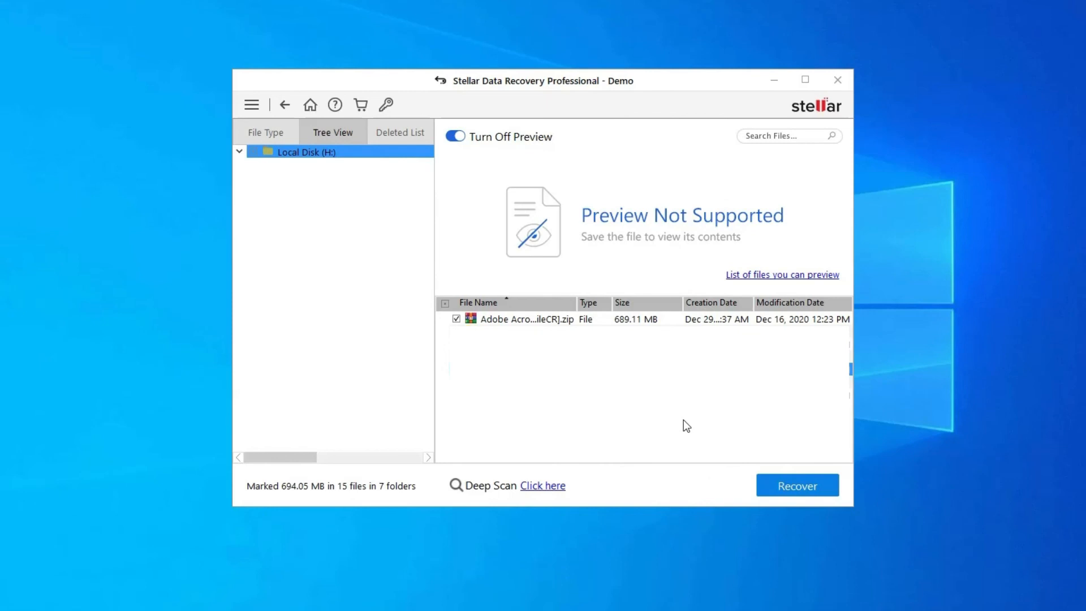